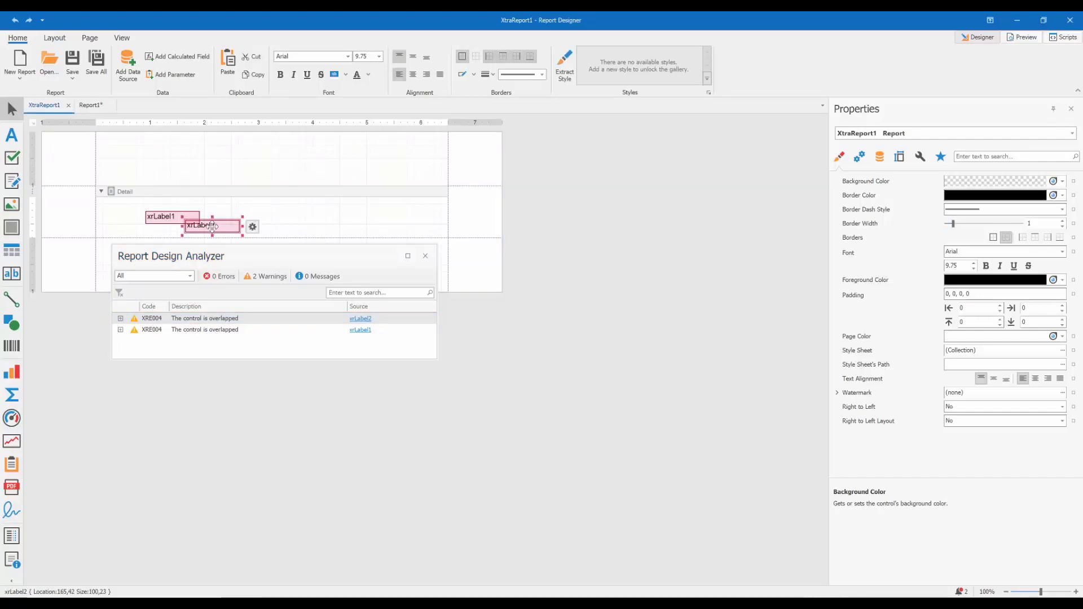
- Preview the report and export it to an XLS file with default export options
{"action": "left_click", "coordinate": [160, 216]}
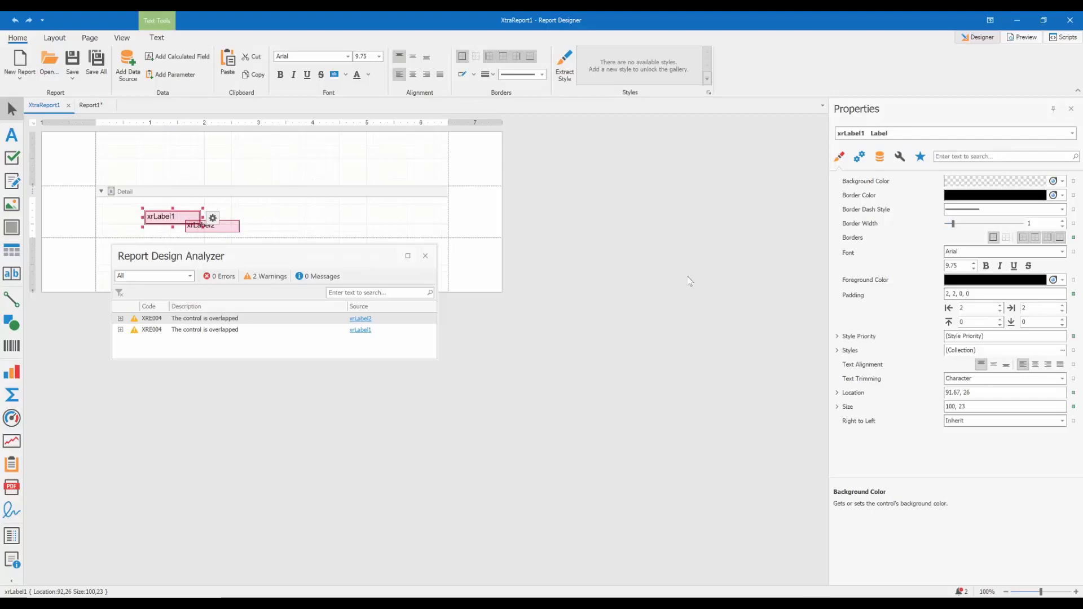
{"action": "mouse_move", "coordinate": [644, 247]}
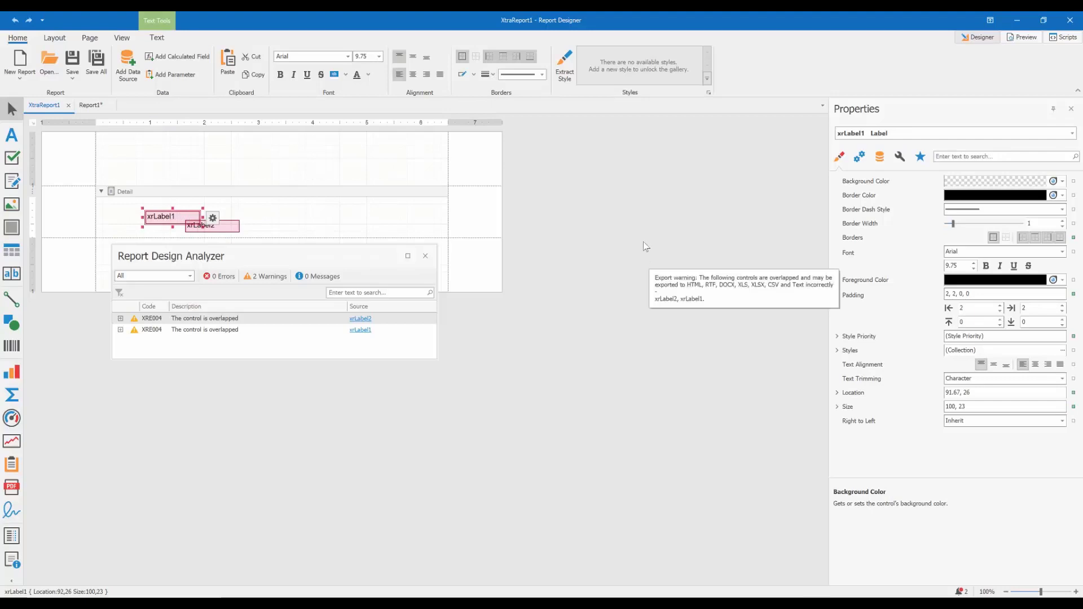
{"action": "mouse_move", "coordinate": [1026, 37]}
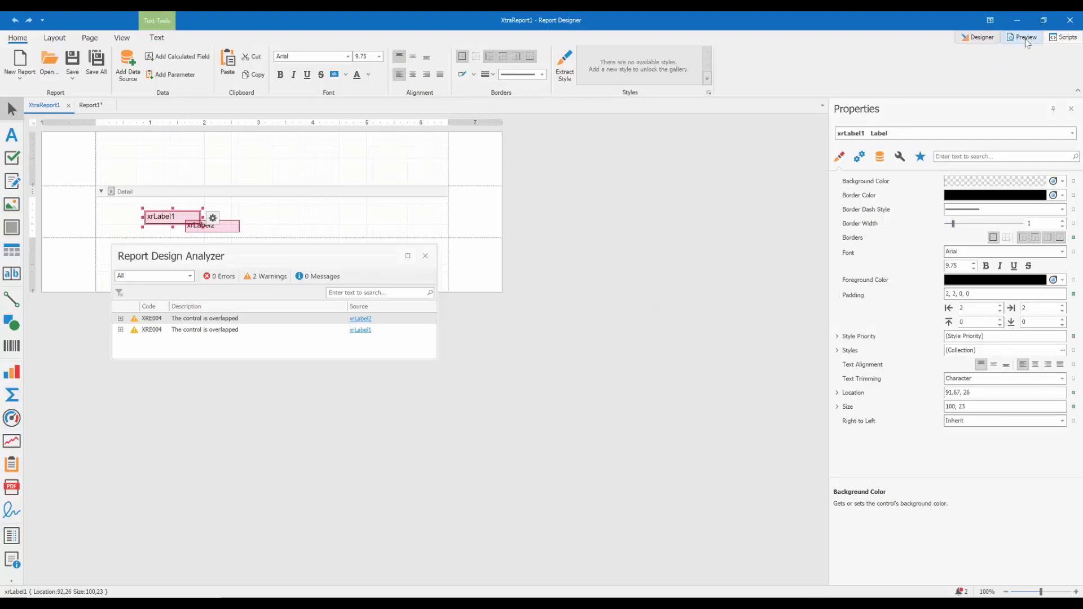
{"action": "left_click", "coordinate": [1023, 37]}
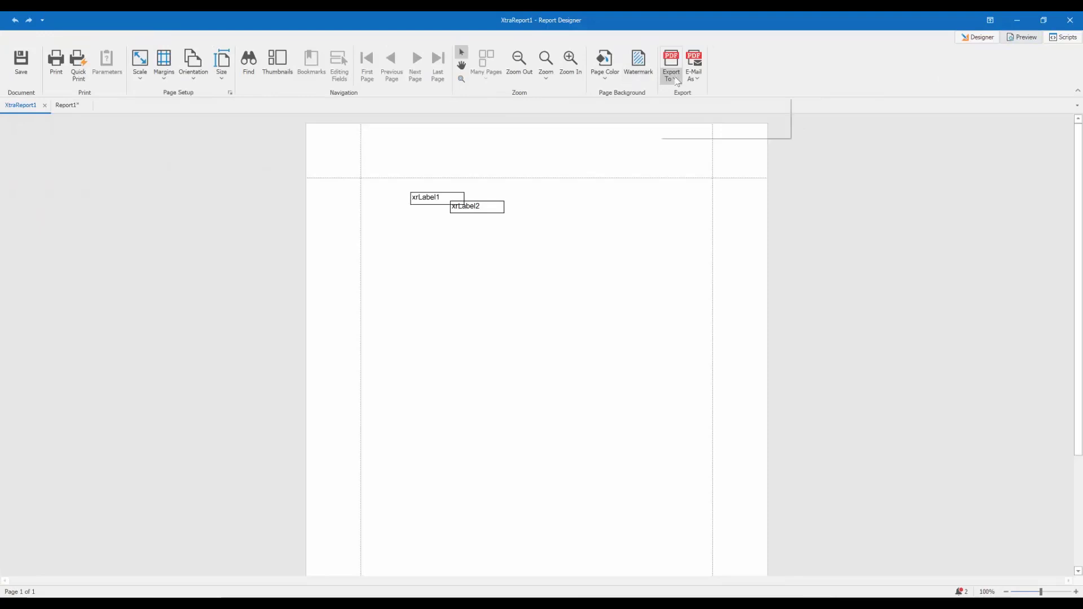
{"action": "left_click", "coordinate": [670, 65]}
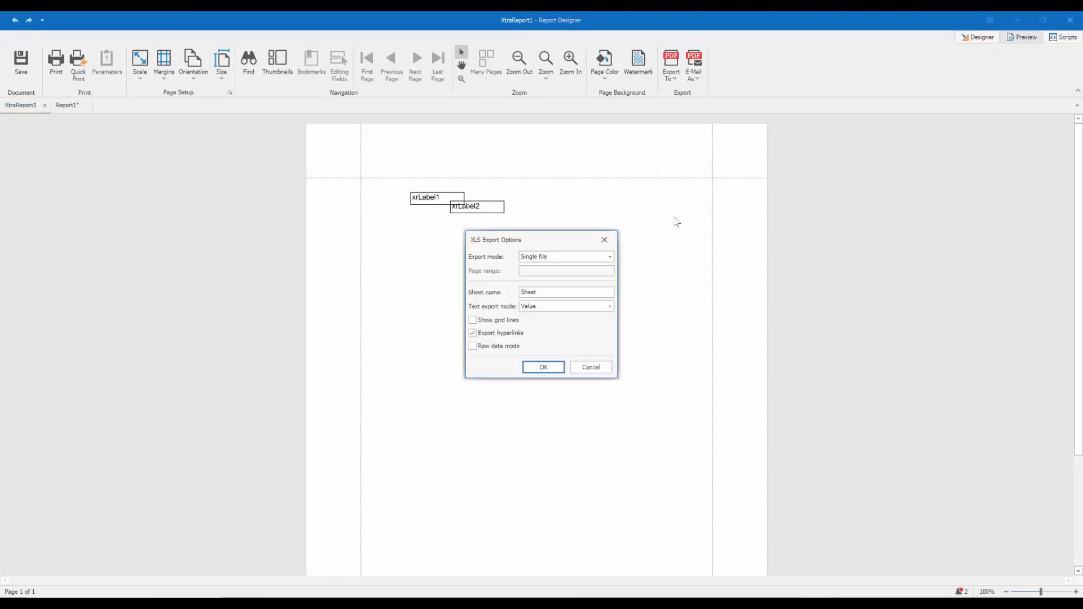
{"action": "left_click", "coordinate": [543, 367]}
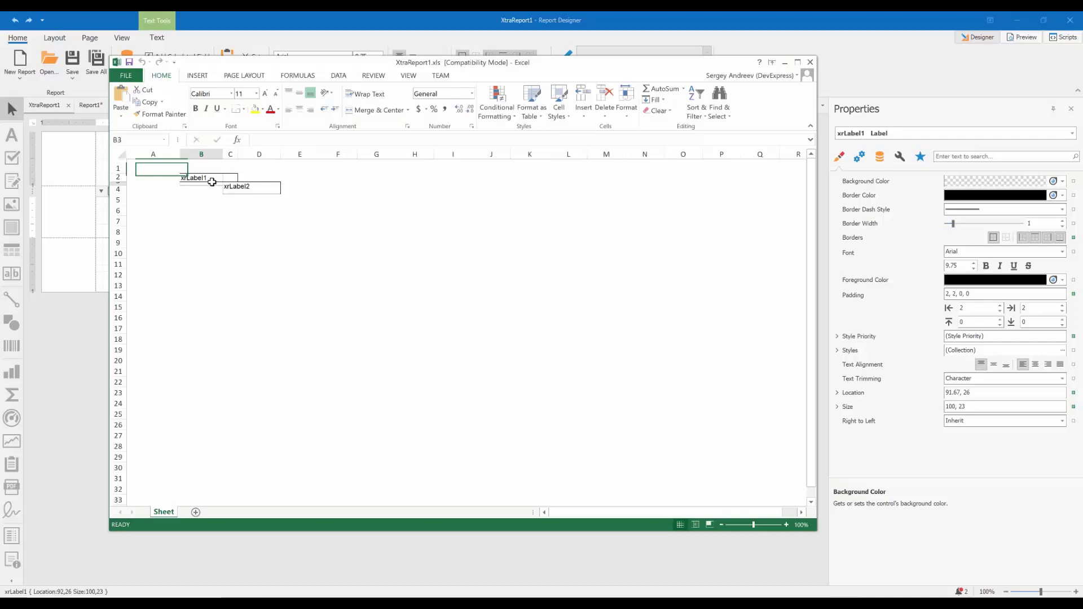
{"action": "left_click", "coordinate": [230, 177]}
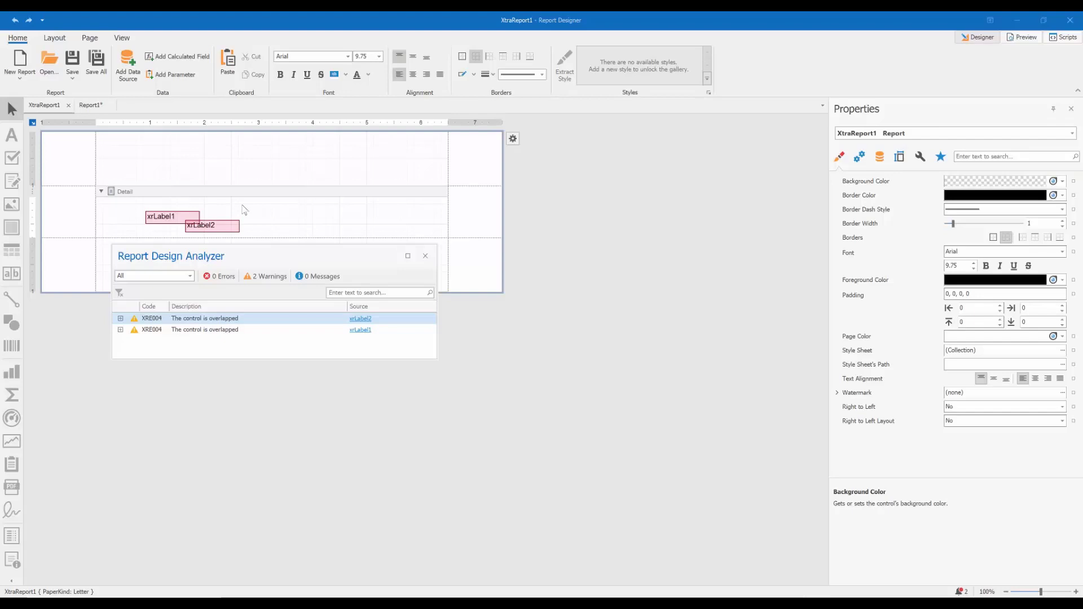
{"action": "mouse_move", "coordinate": [246, 256]}
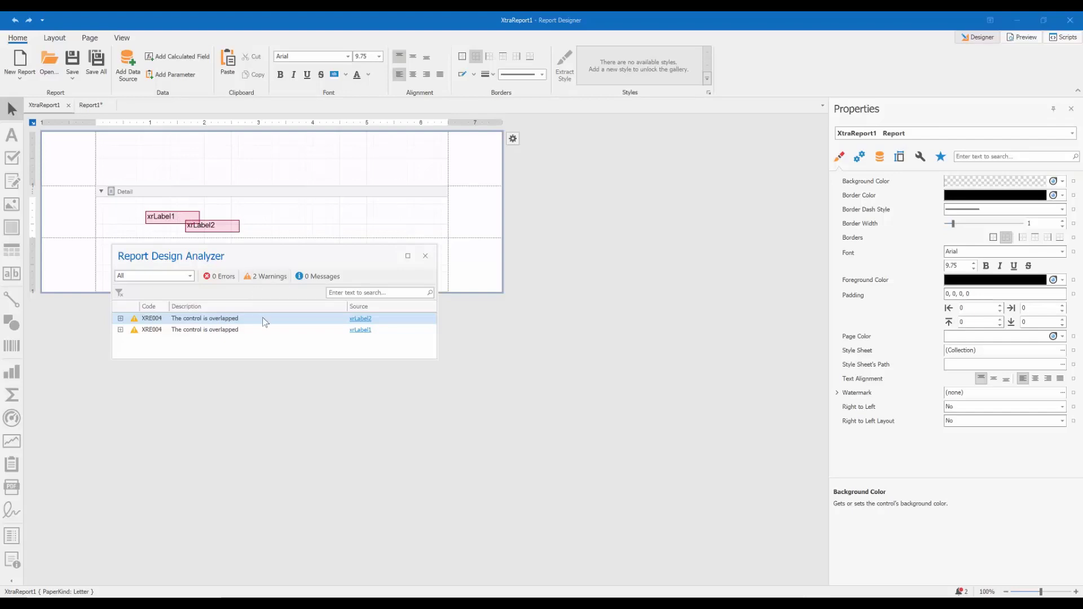
{"action": "left_click", "coordinate": [262, 330]}
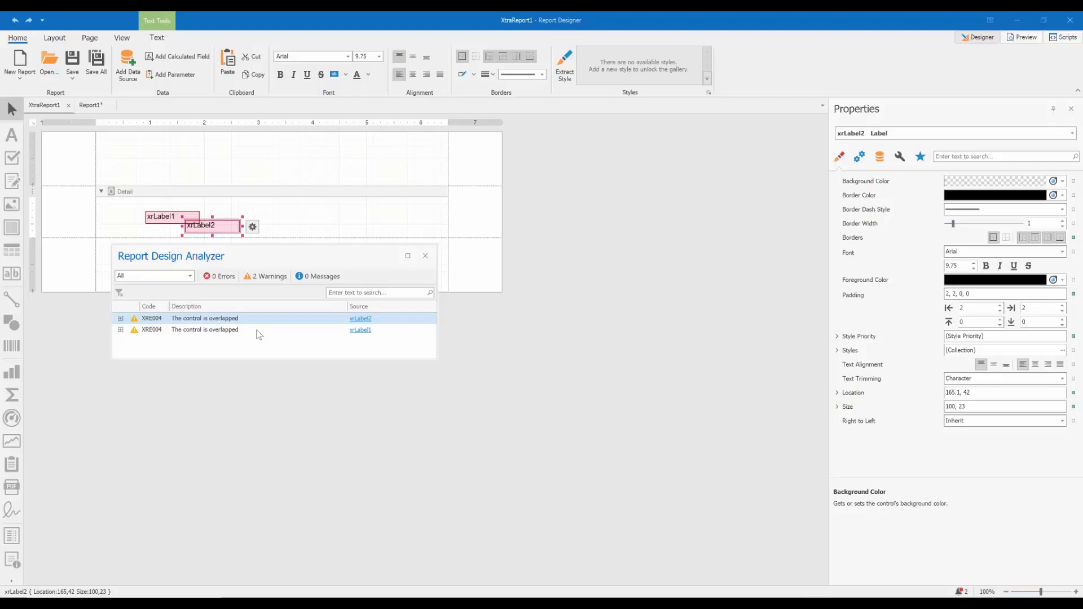
{"action": "left_click", "coordinate": [360, 330]}
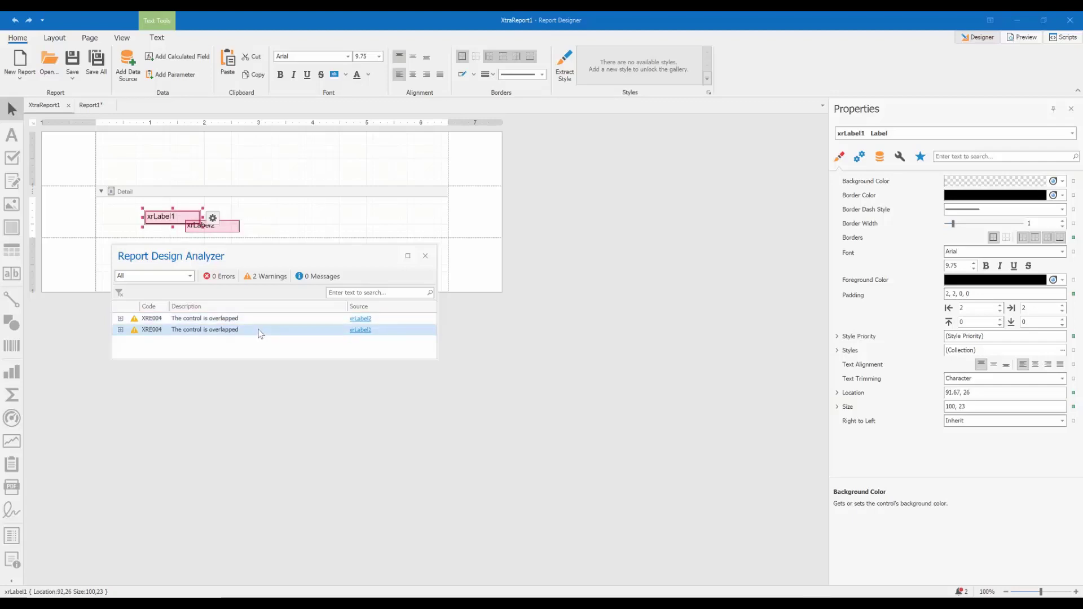
{"action": "left_click", "coordinate": [360, 318]}
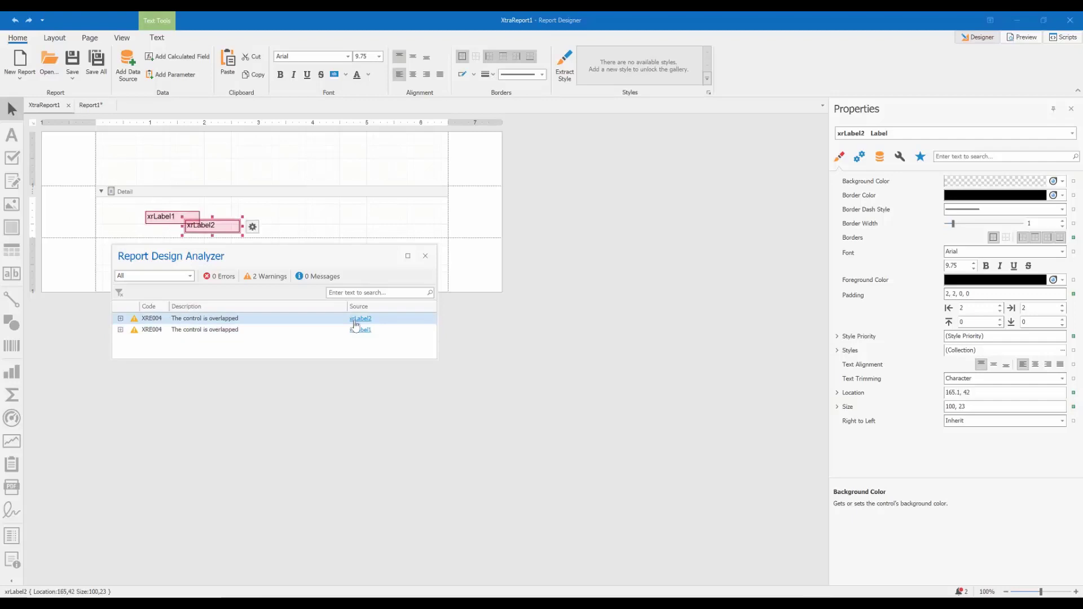
{"action": "left_click", "coordinate": [360, 329]}
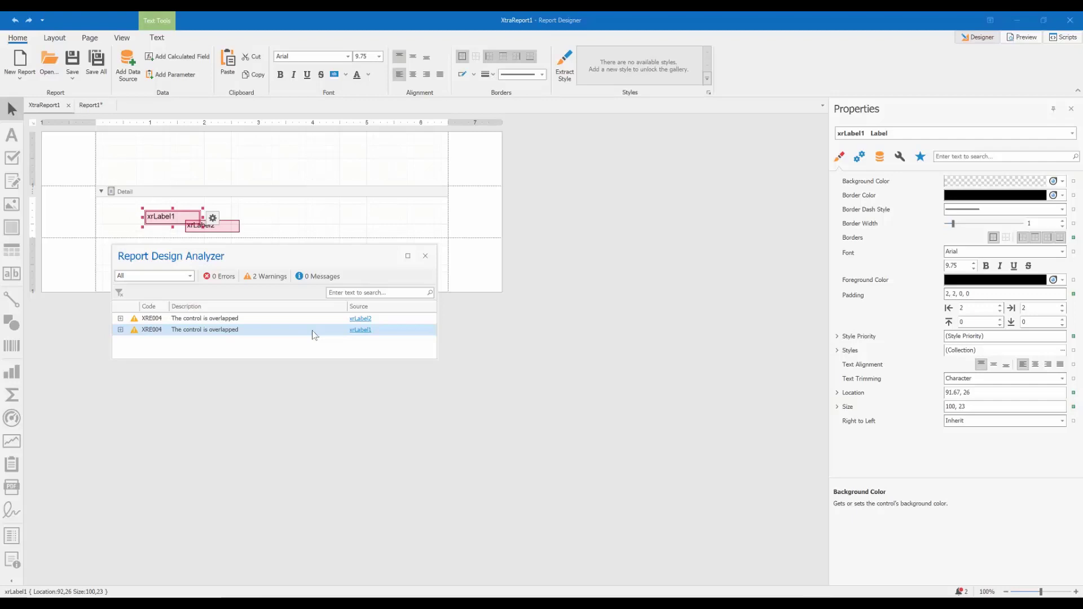
{"action": "mouse_move", "coordinate": [240, 349]}
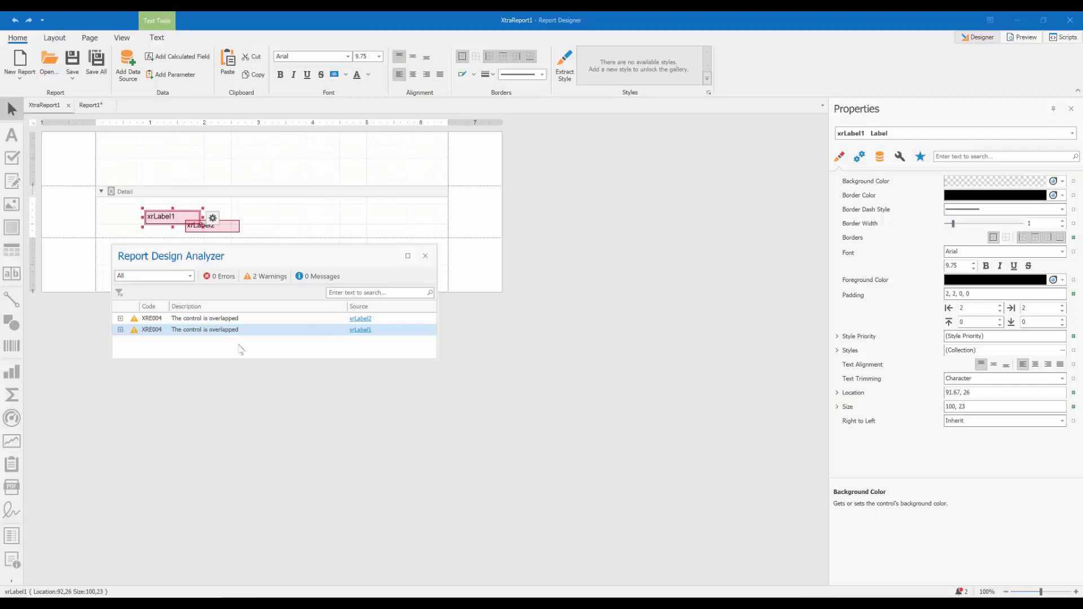
- Expand the second XRE004 warning to read its advice about overlapping controls
{"action": "left_click", "coordinate": [120, 329]}
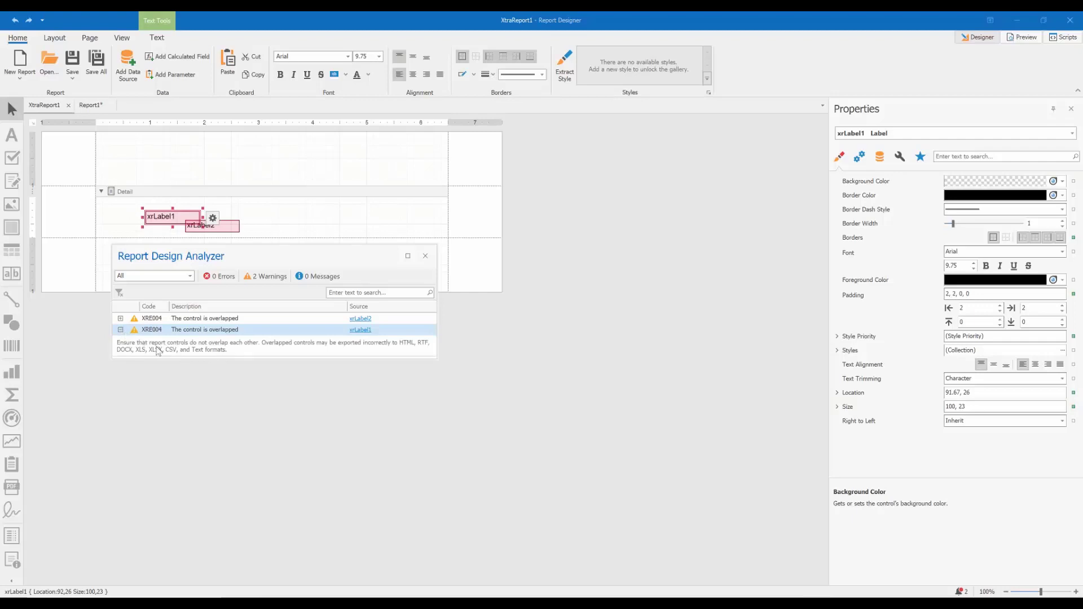
{"action": "mouse_move", "coordinate": [192, 351]}
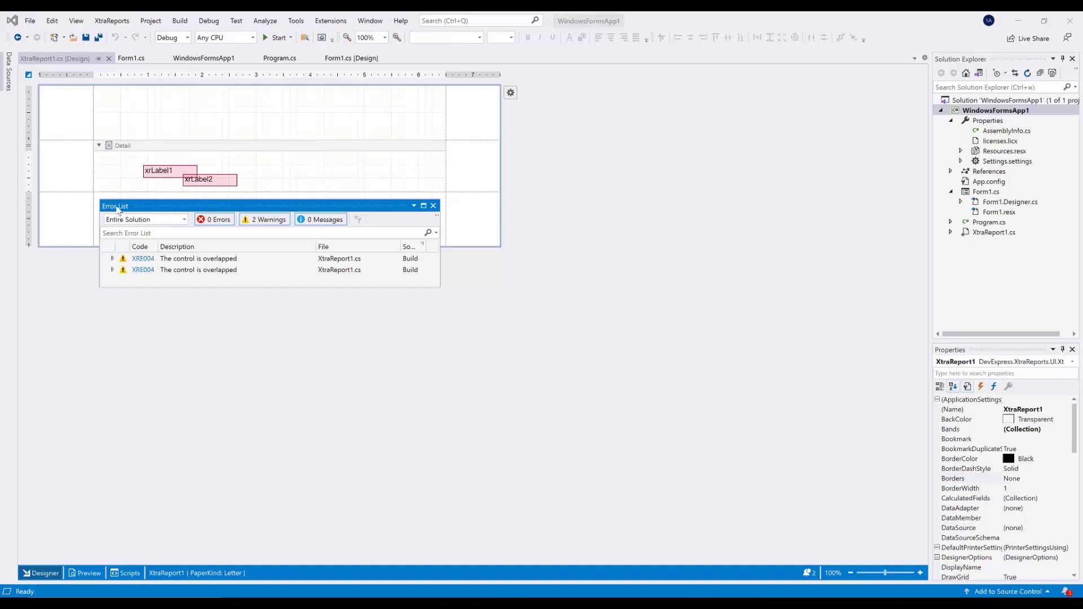
{"action": "mouse_move", "coordinate": [148, 210]}
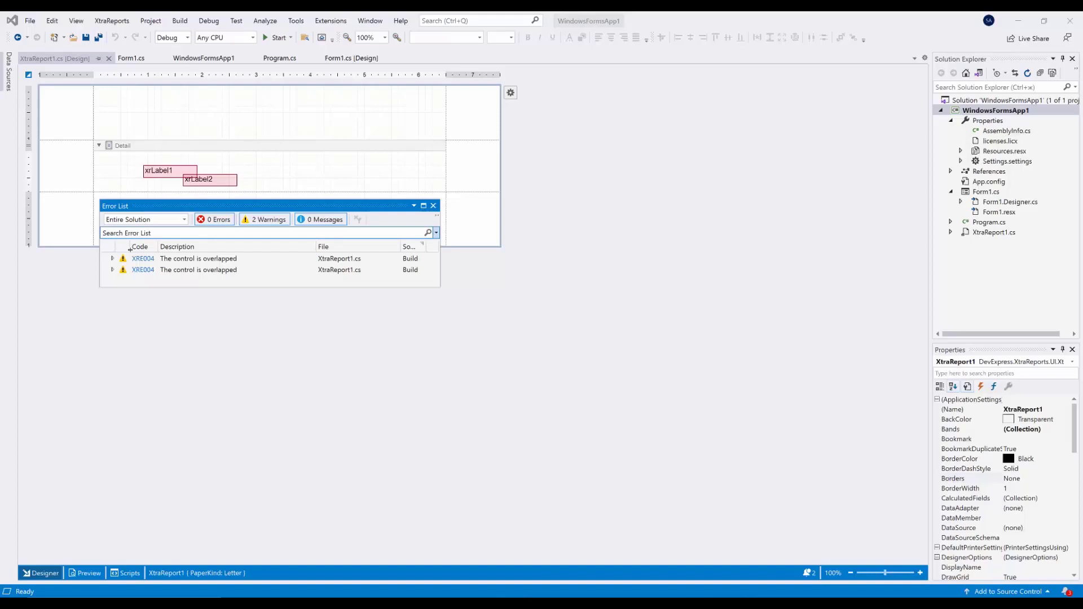
{"action": "mouse_move", "coordinate": [143, 269]}
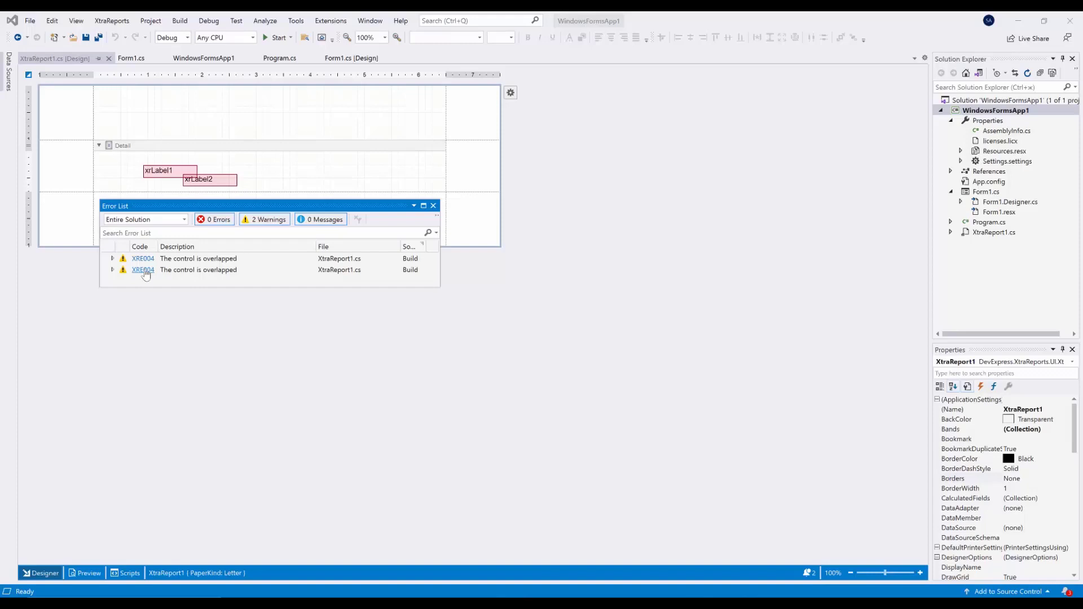
- Follow the XRE004 code link in Visual Studio's Error List to its documentation
{"action": "left_click", "coordinate": [142, 269]}
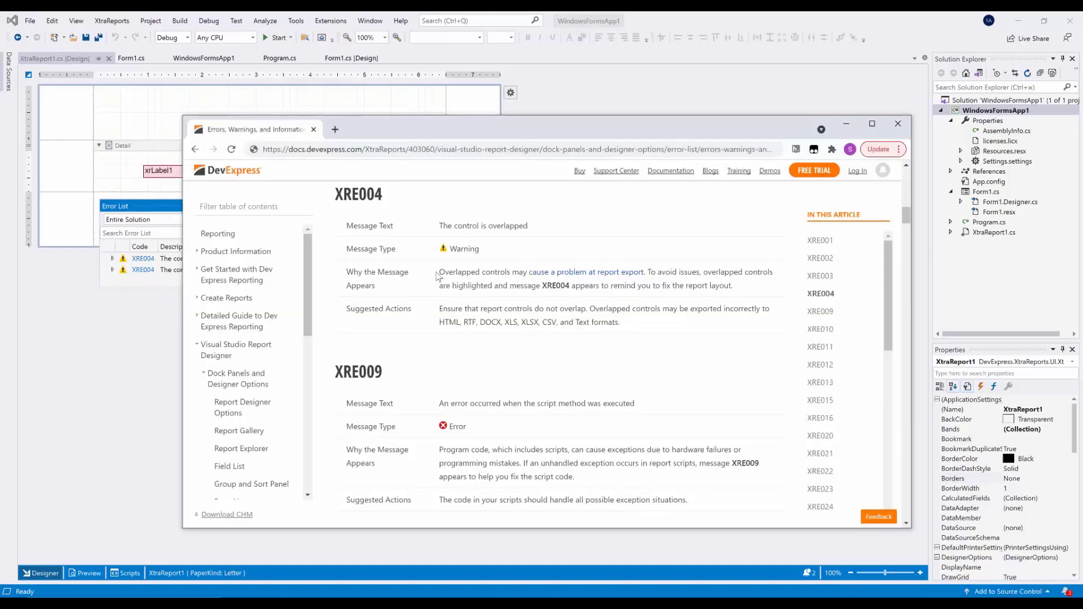
- Scroll through the docs article from XRE004 down to the XRE070 and XRE080 entries
{"action": "scroll", "scroll_direction": "up", "scroll_amount": 3}
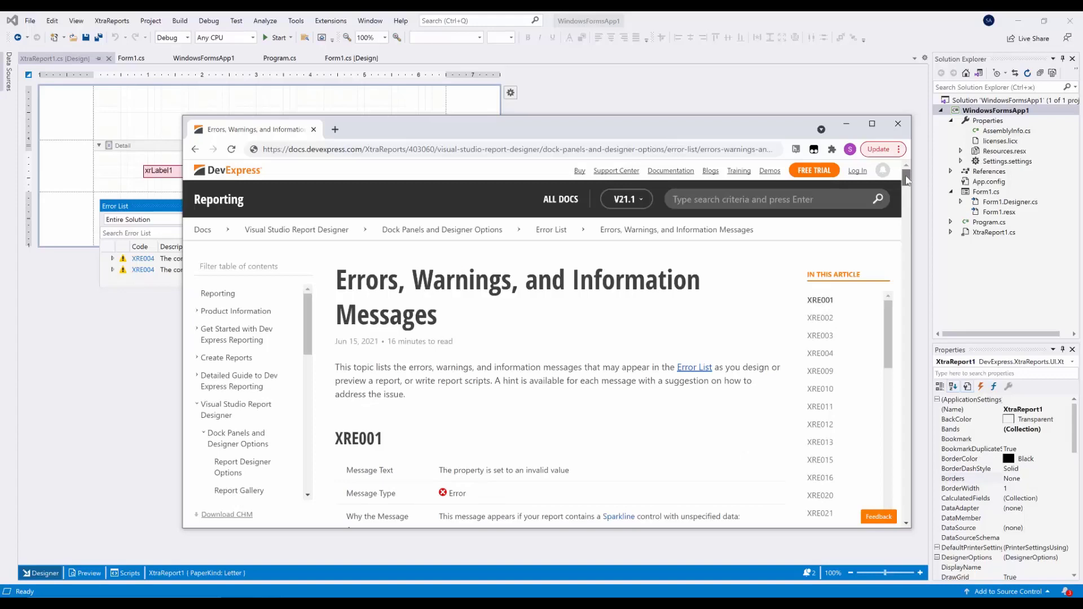
{"action": "scroll", "scroll_direction": "down", "scroll_amount": 3}
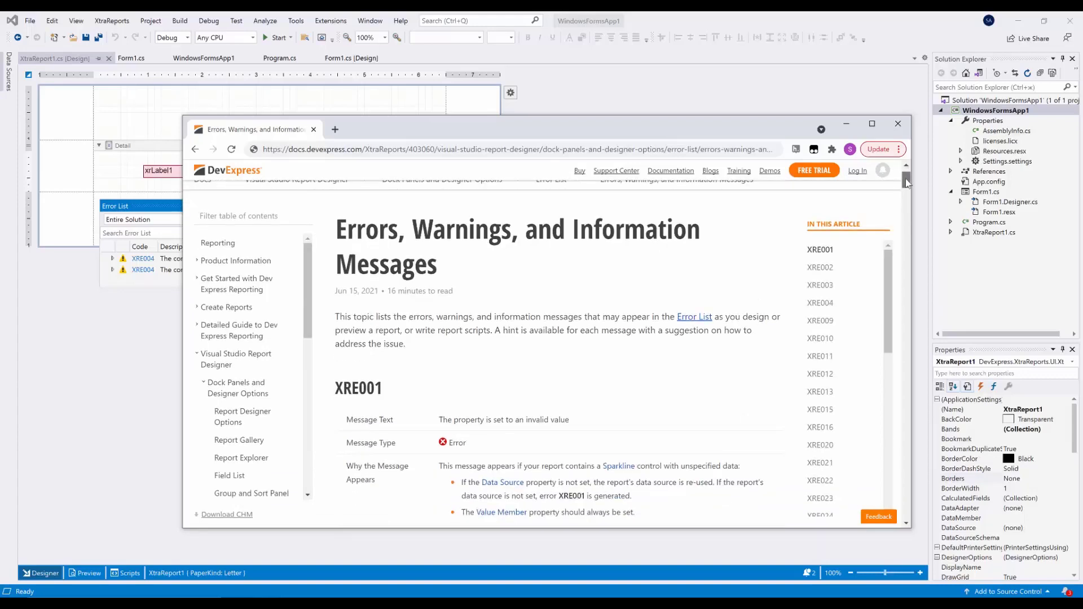
{"action": "scroll", "scroll_direction": "down", "scroll_amount": 3}
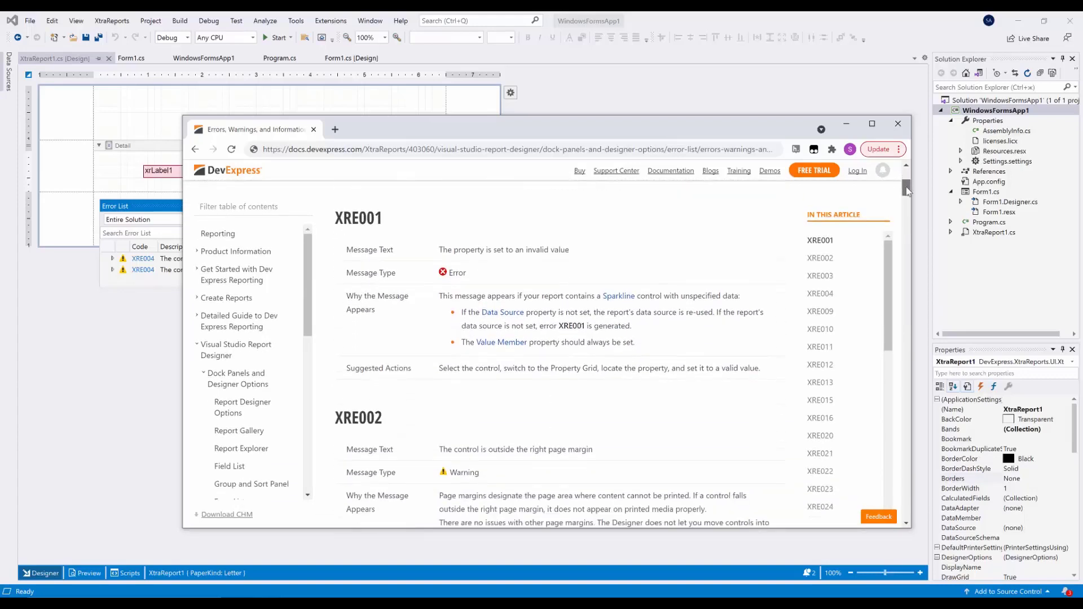
{"action": "scroll", "scroll_direction": "down", "scroll_amount": 3}
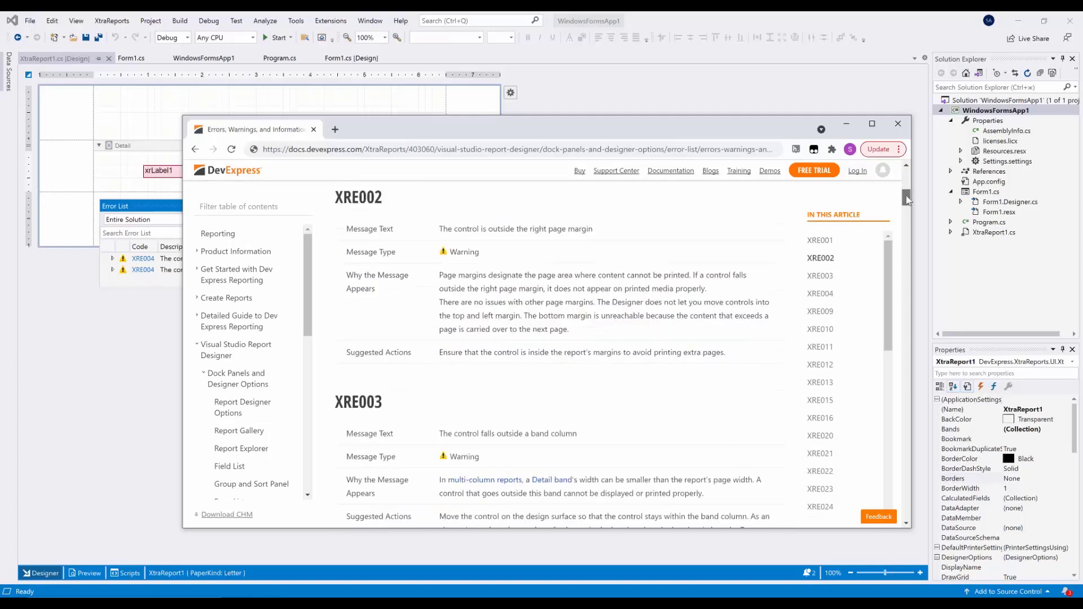
{"action": "scroll", "scroll_direction": "down", "scroll_amount": 3}
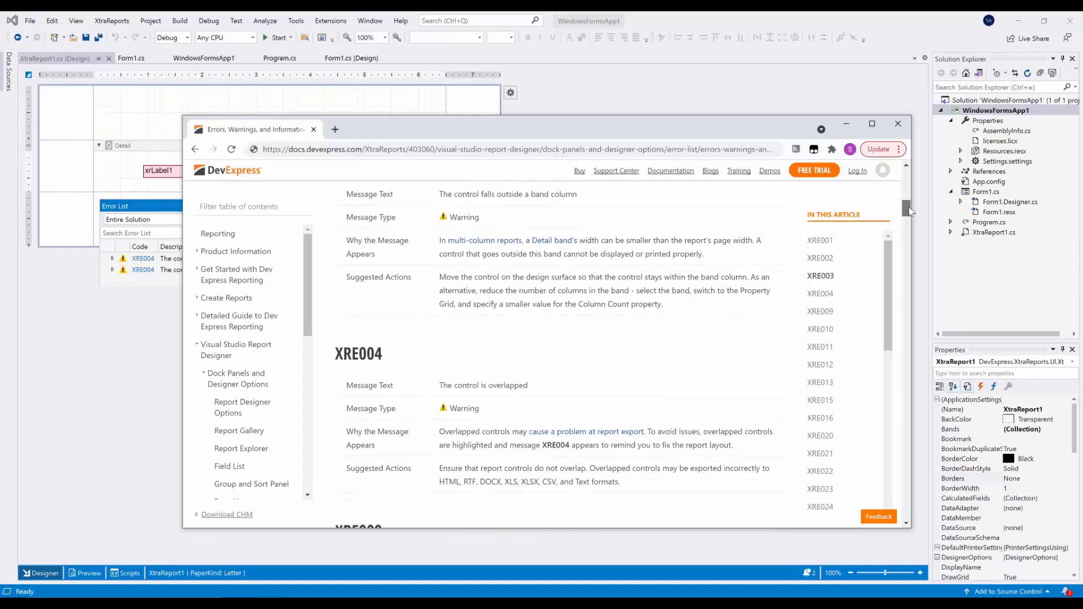
{"action": "scroll", "scroll_direction": "down", "scroll_amount": 3}
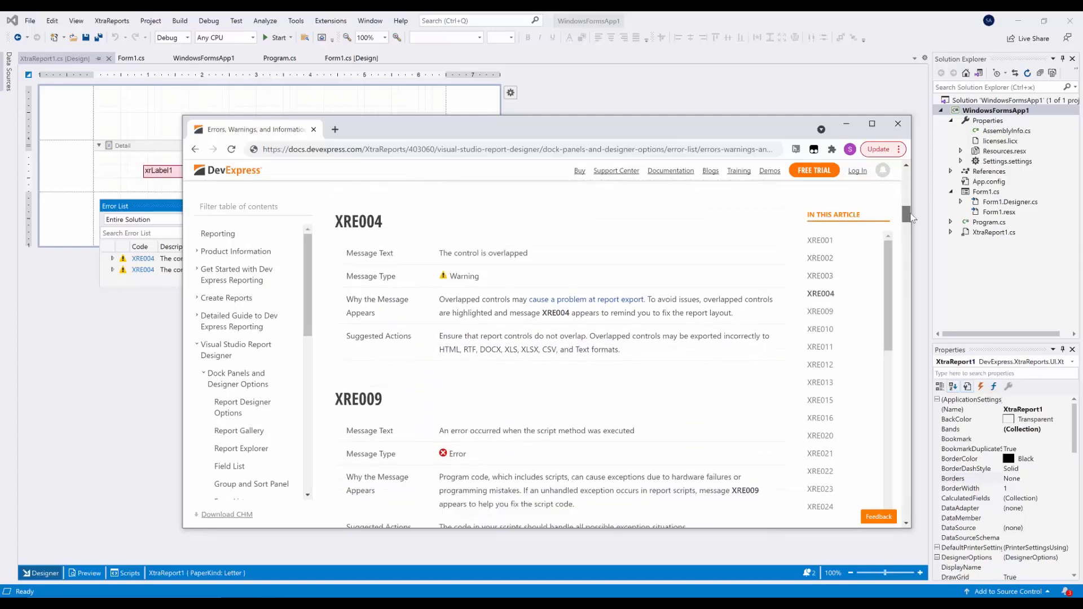
{"action": "scroll", "scroll_direction": "down", "scroll_amount": 3}
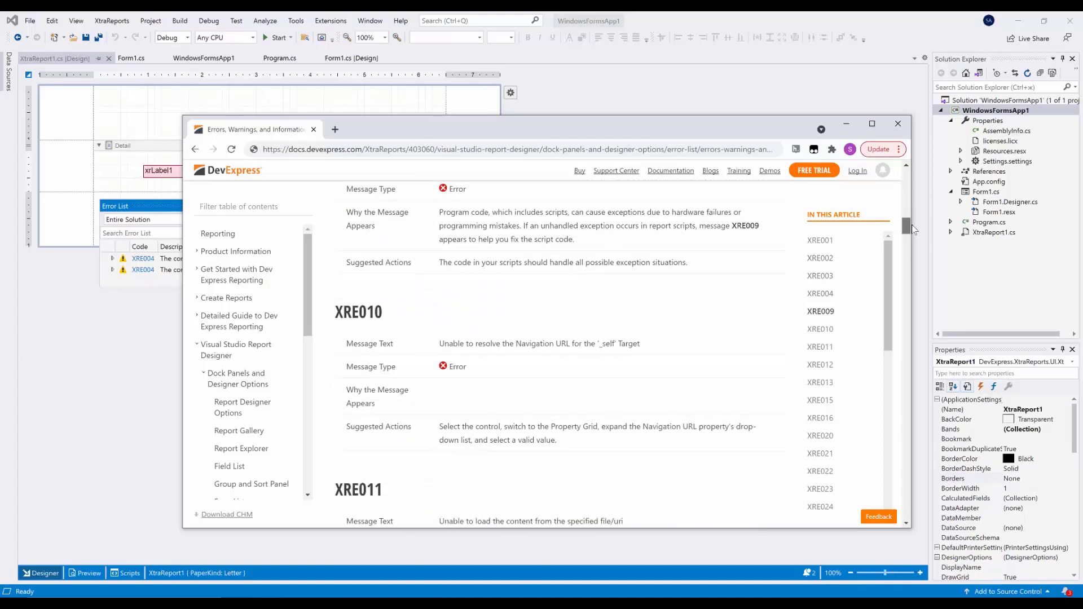
{"action": "scroll", "scroll_direction": "down", "scroll_amount": 3}
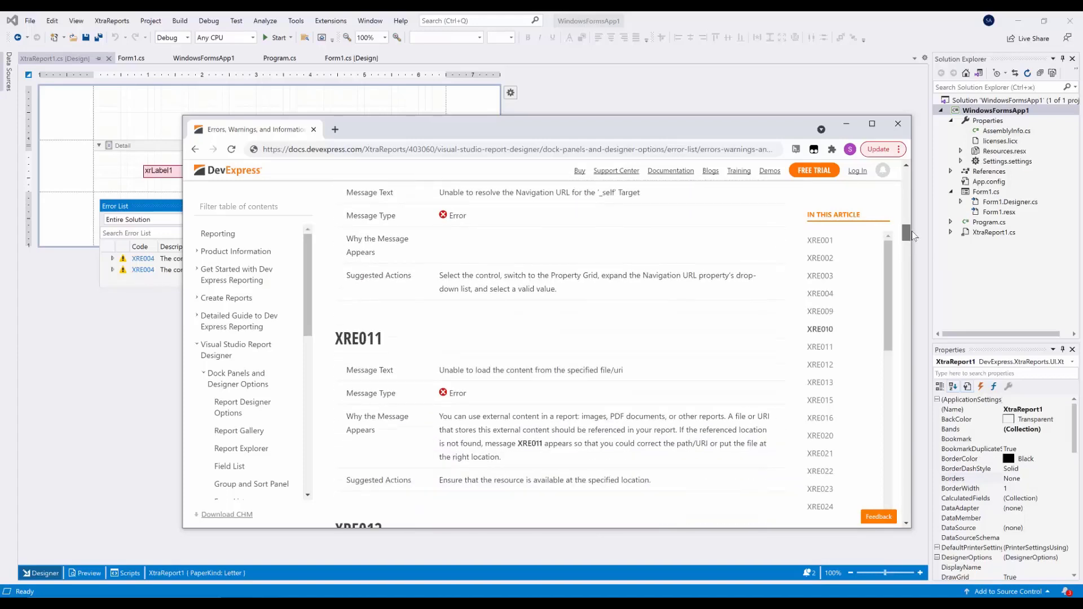
{"action": "scroll", "scroll_direction": "down", "scroll_amount": 3}
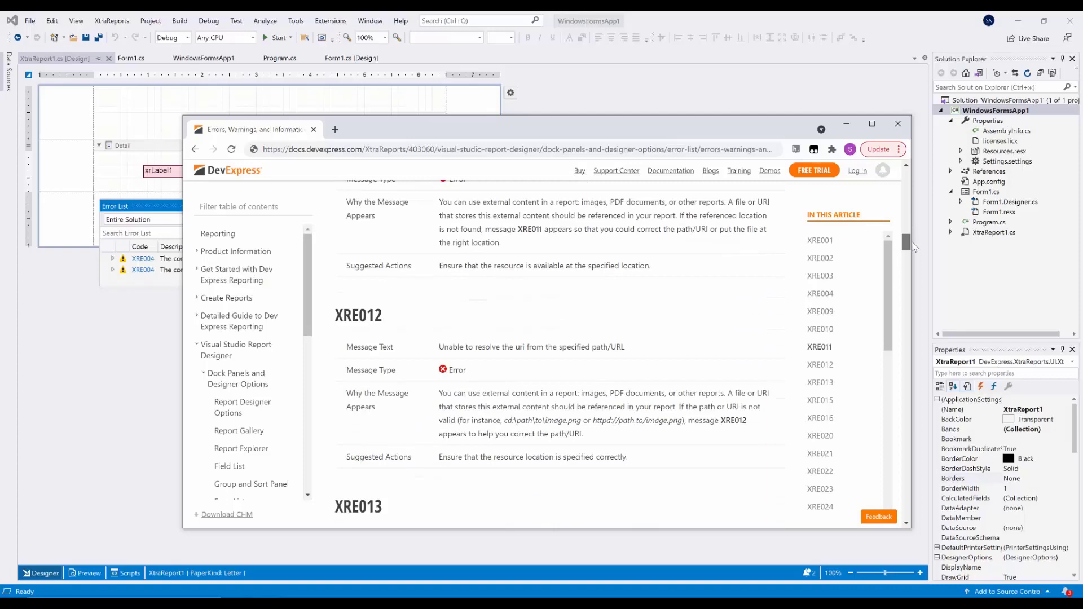
{"action": "scroll", "scroll_direction": "down", "scroll_amount": 3}
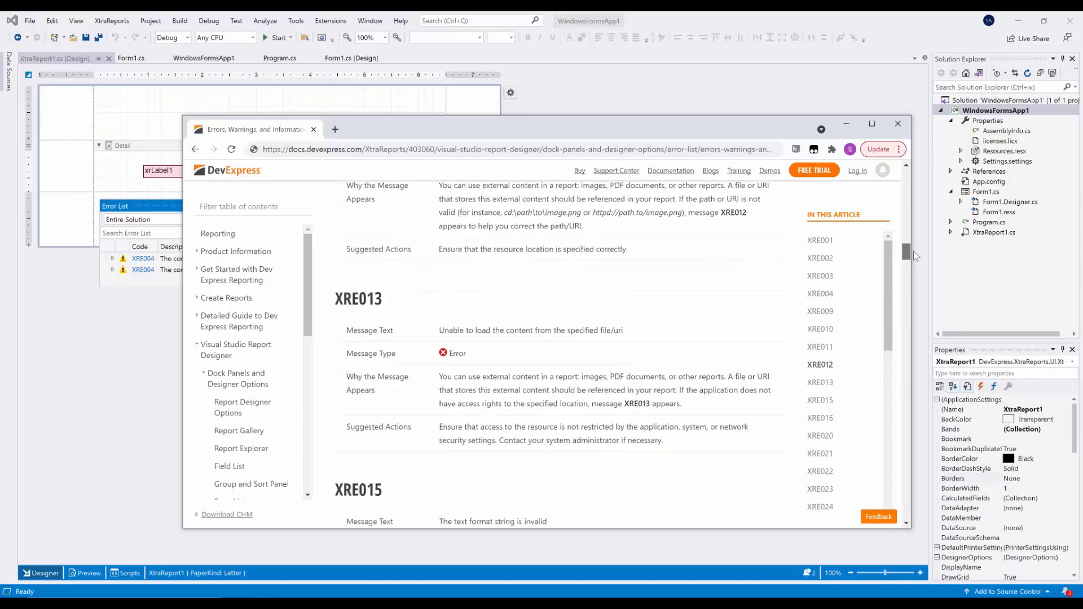
{"action": "scroll", "scroll_direction": "down", "scroll_amount": 3}
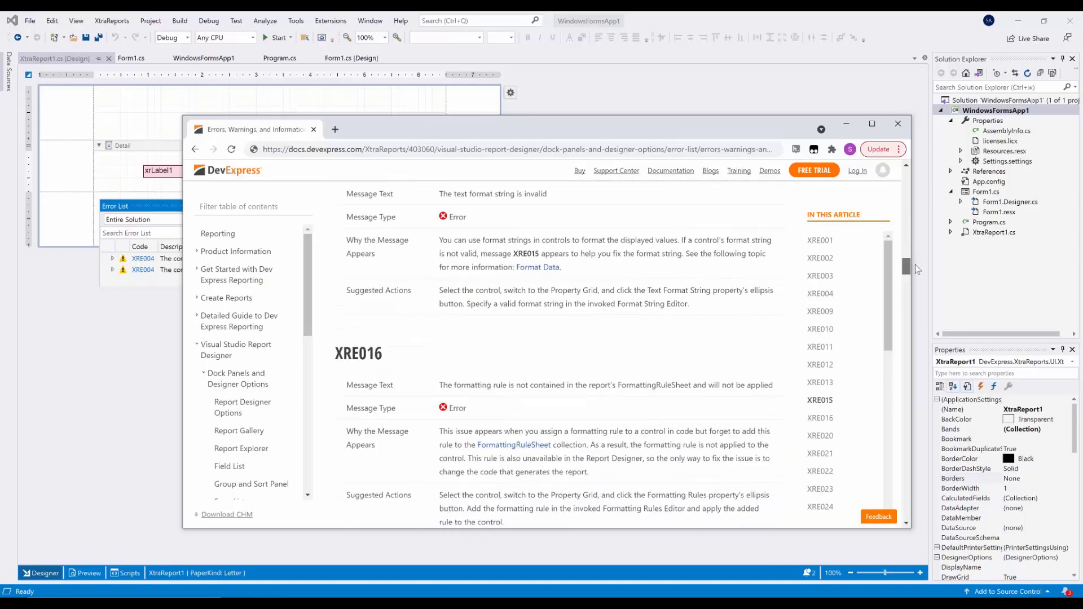
{"action": "scroll", "scroll_direction": "down", "scroll_amount": 3}
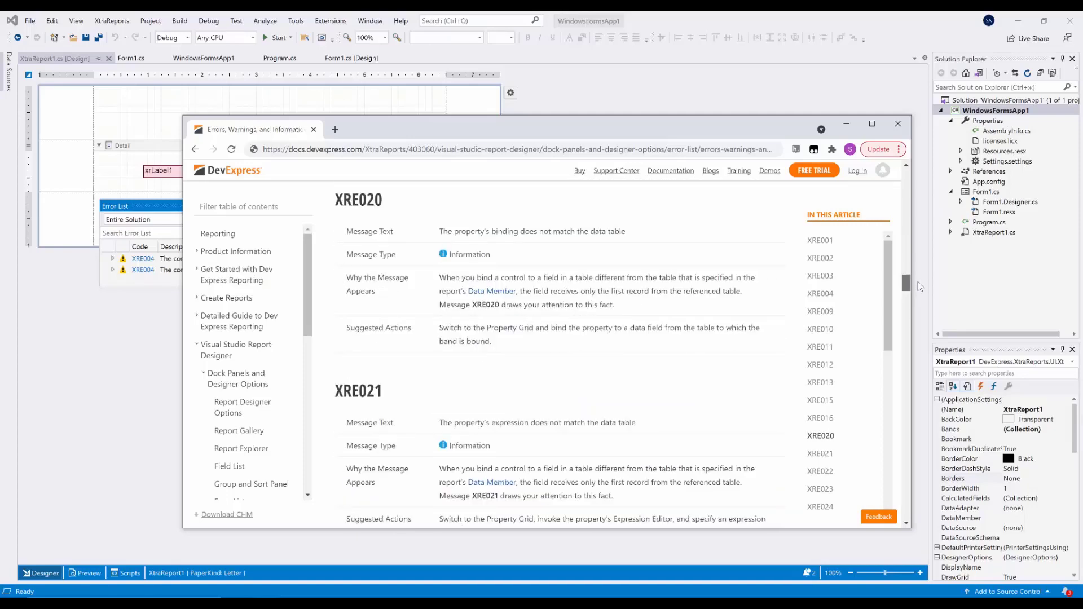
{"action": "scroll", "scroll_direction": "down", "scroll_amount": 3}
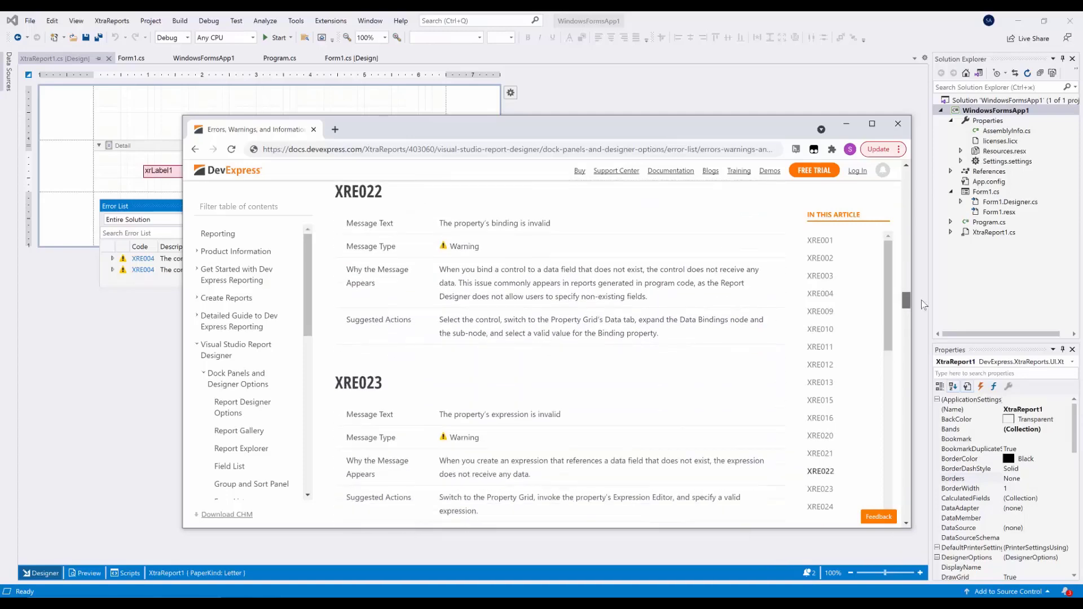
{"action": "scroll", "scroll_direction": "down", "scroll_amount": 3}
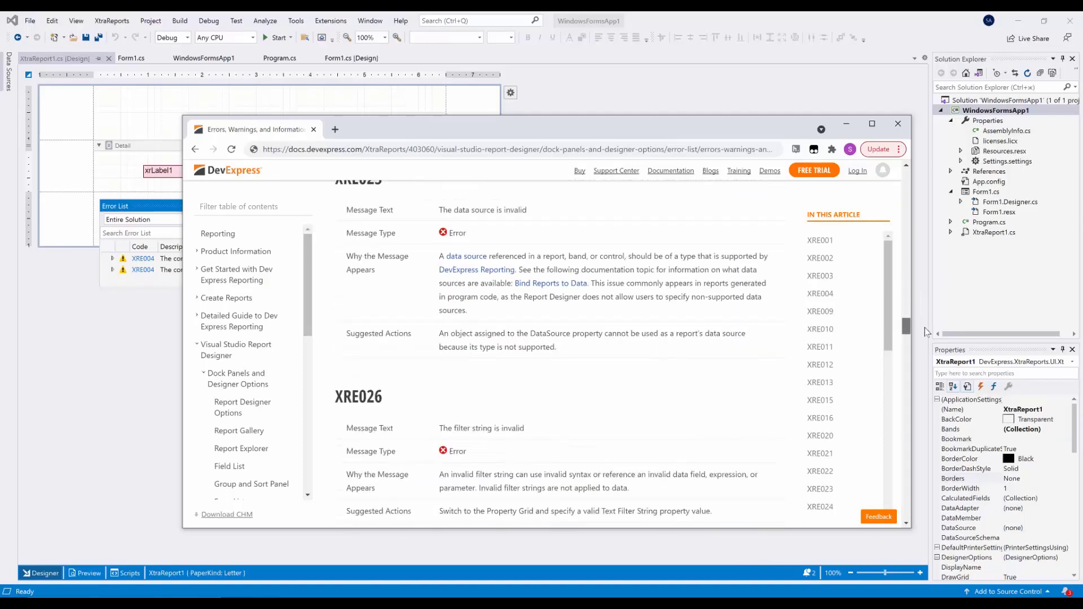
{"action": "scroll", "scroll_direction": "down", "scroll_amount": 3}
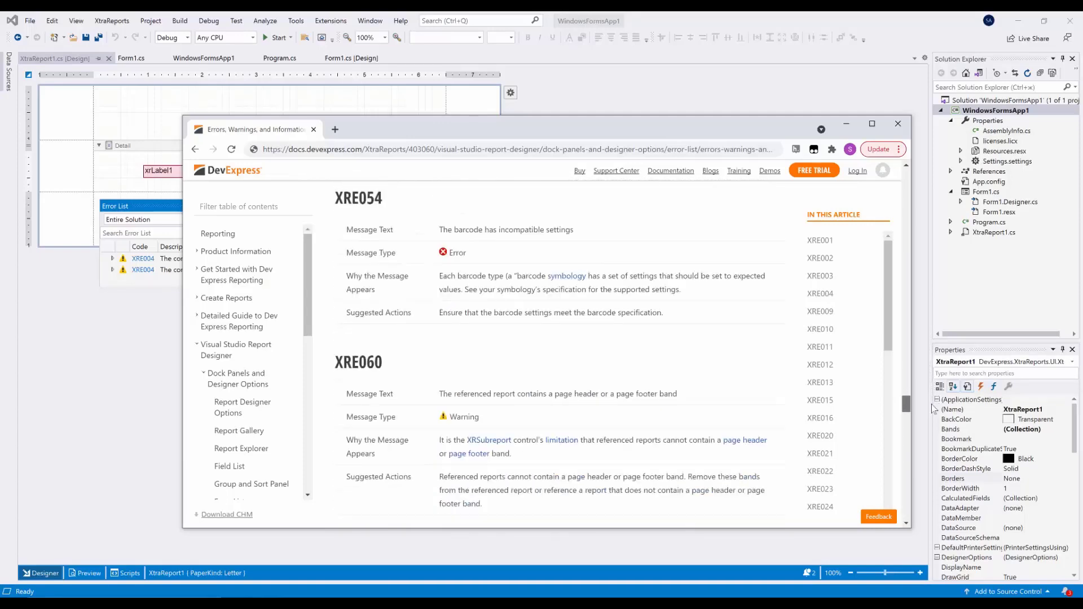
{"action": "scroll", "scroll_direction": "down", "scroll_amount": 3}
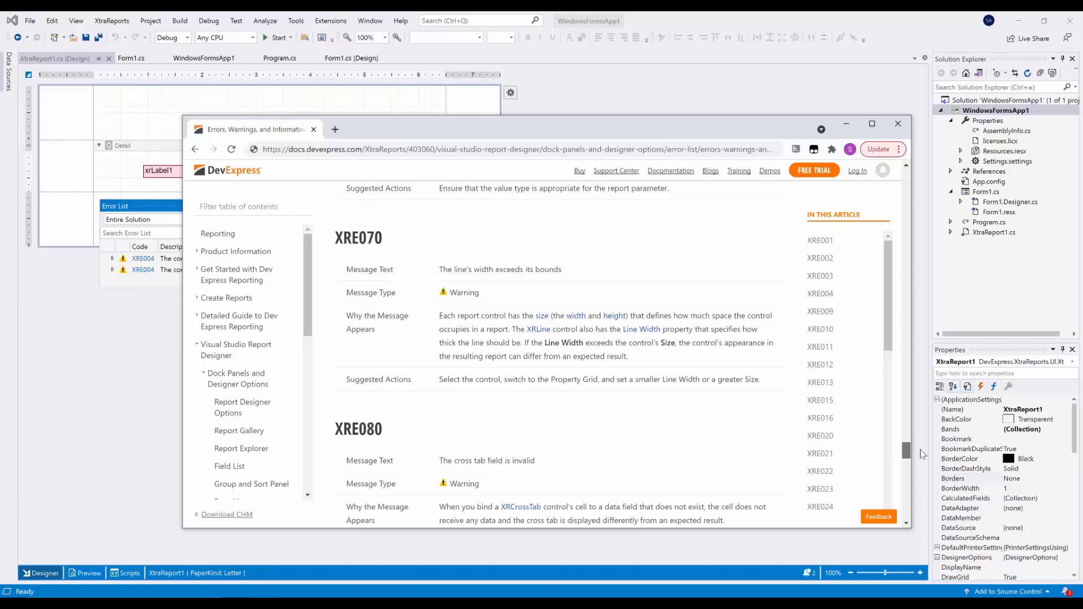
{"action": "scroll", "scroll_direction": "down", "scroll_amount": 3}
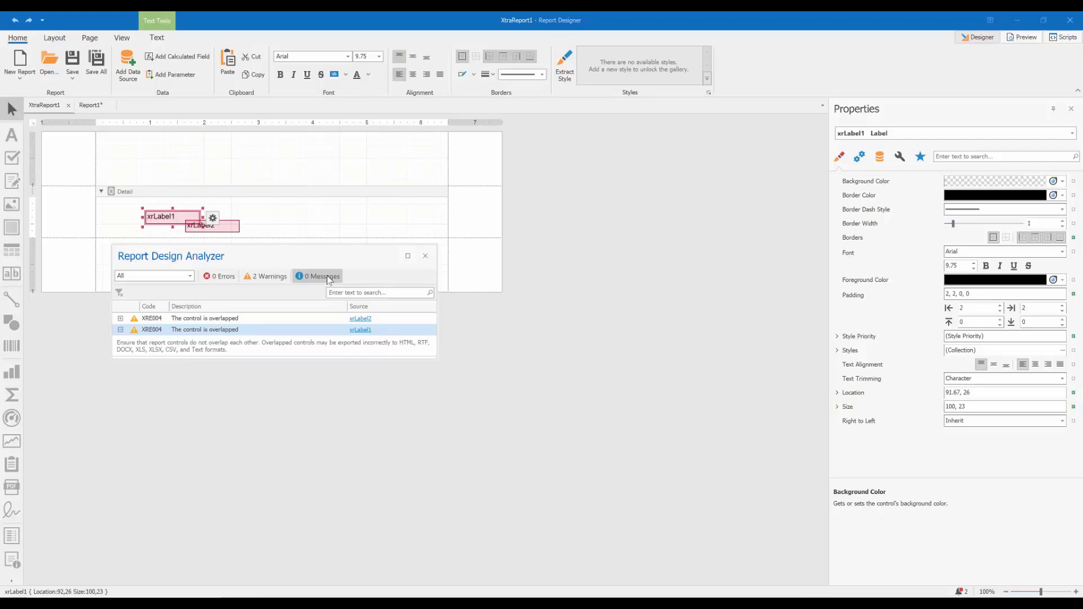
{"action": "mouse_move", "coordinate": [191, 276]}
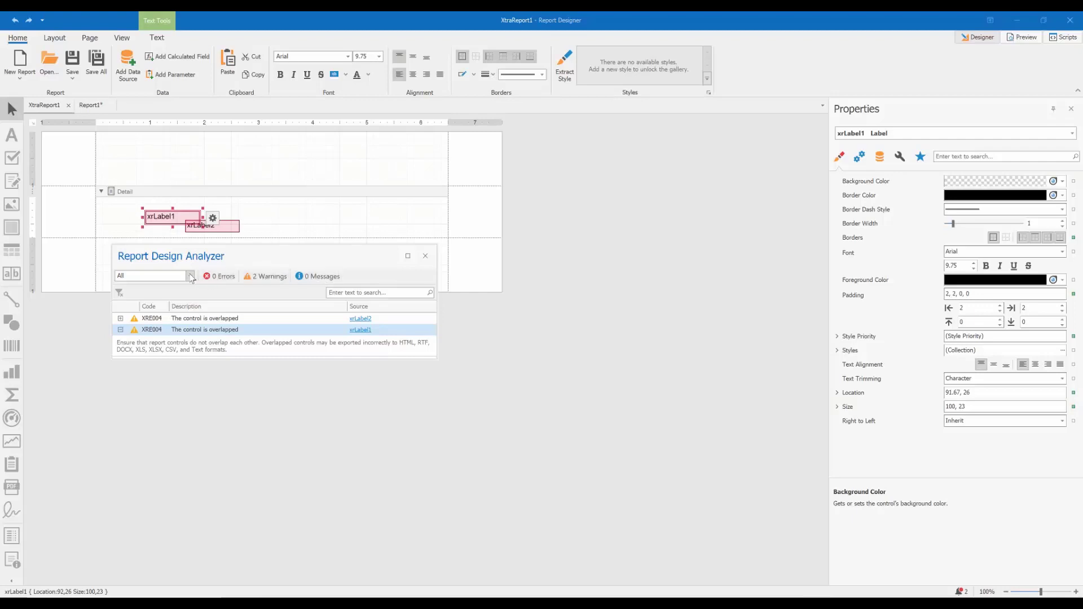
- Review the analyzer's category filter options: All, Report Layout, Report Creation, Report Scripts
{"action": "left_click", "coordinate": [191, 276]}
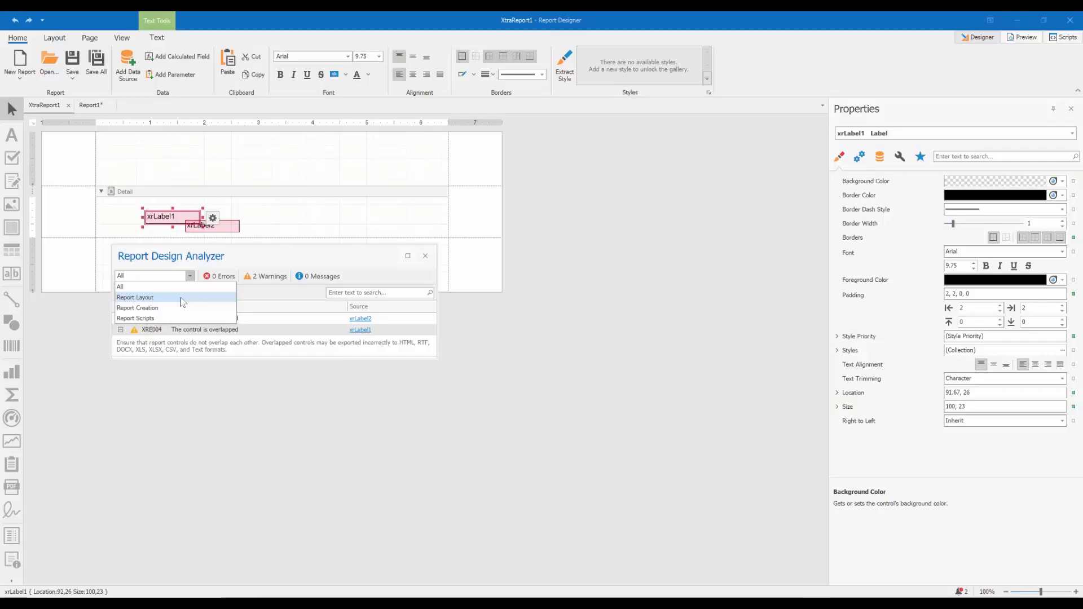
{"action": "mouse_move", "coordinate": [183, 308]}
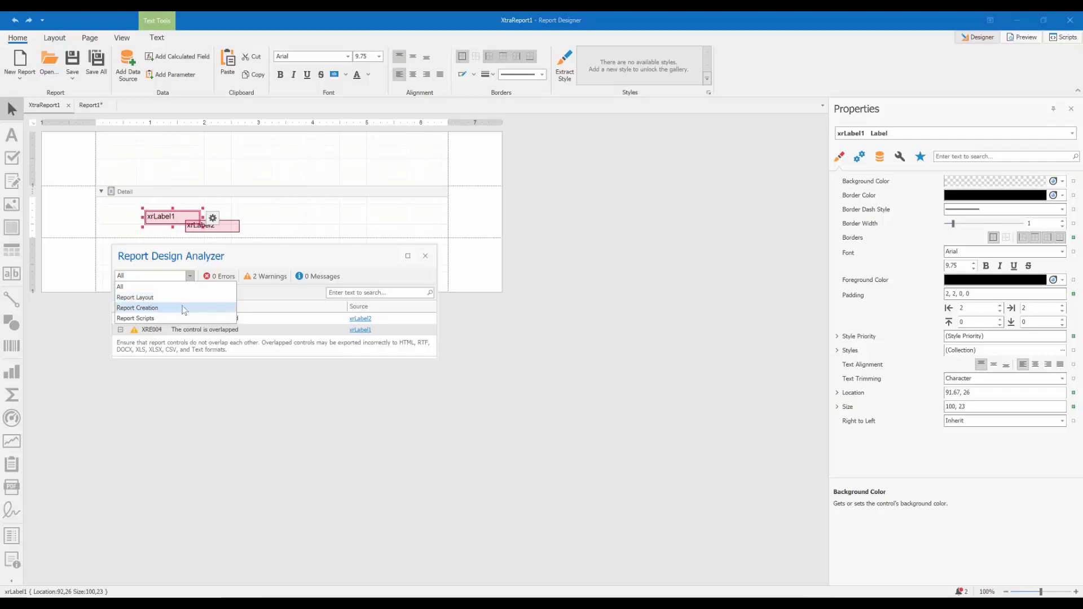
{"action": "mouse_move", "coordinate": [185, 317]}
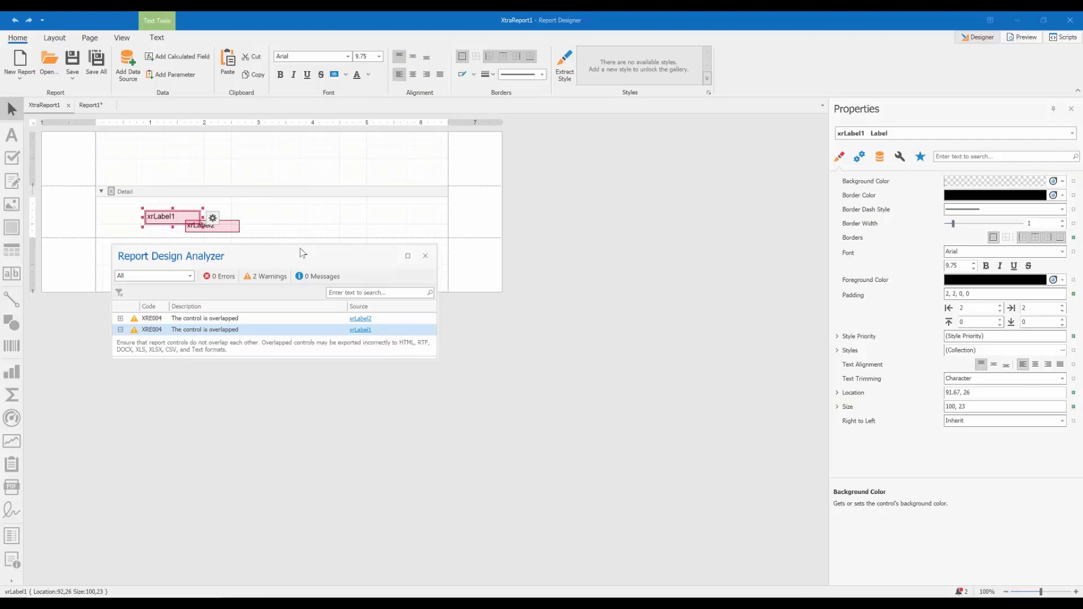
{"action": "mouse_move", "coordinate": [1027, 40]}
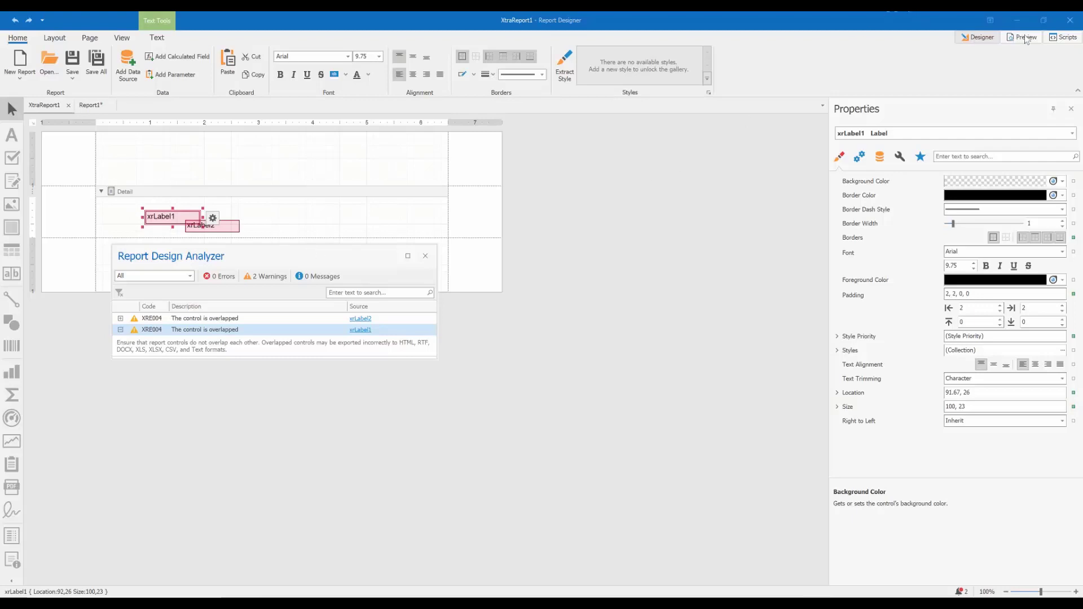
- Preview XtraReport1 and open its design warnings from the status bar bell
{"action": "left_click", "coordinate": [1024, 37]}
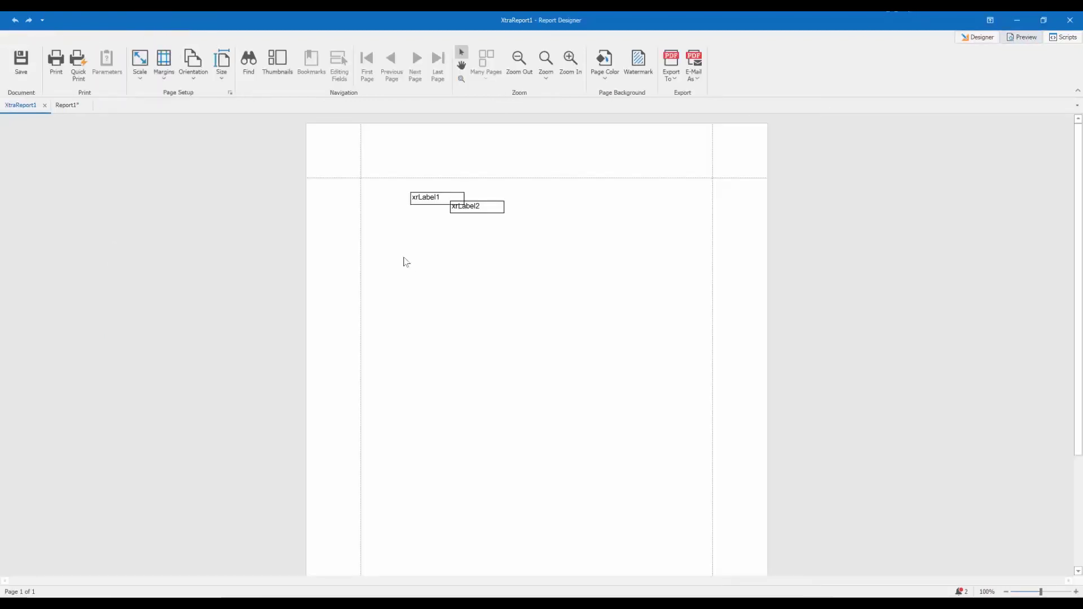
{"action": "mouse_move", "coordinate": [467, 278]}
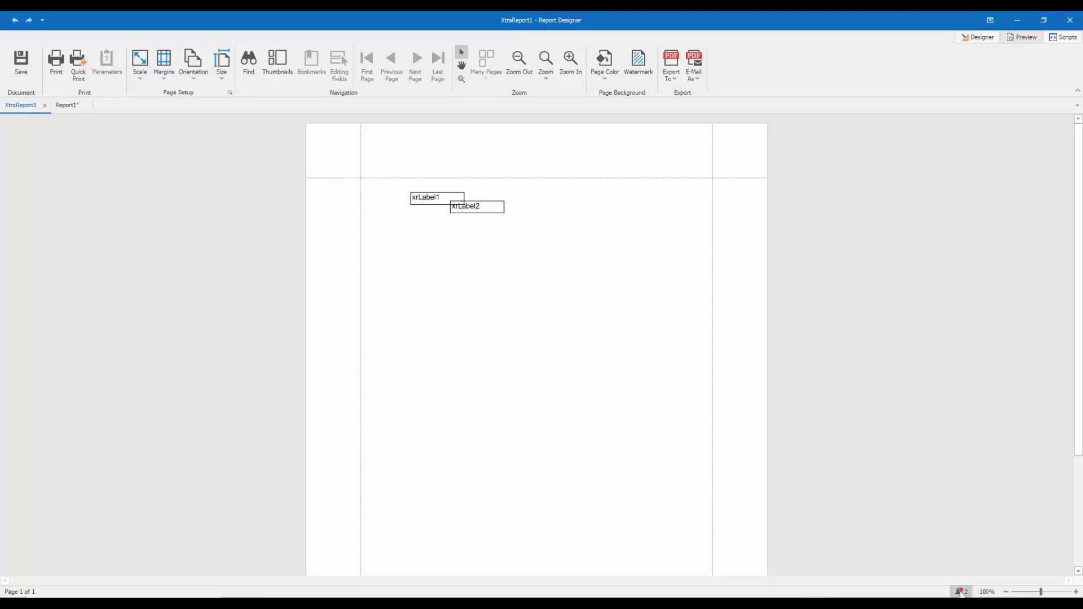
{"action": "left_click", "coordinate": [960, 592]}
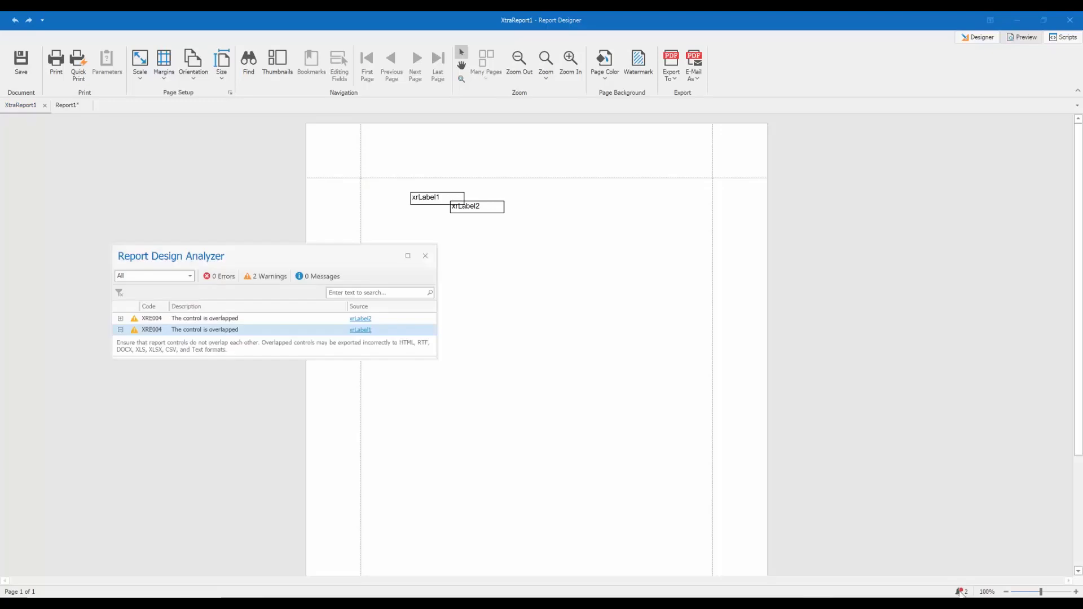
{"action": "left_click", "coordinate": [90, 105]}
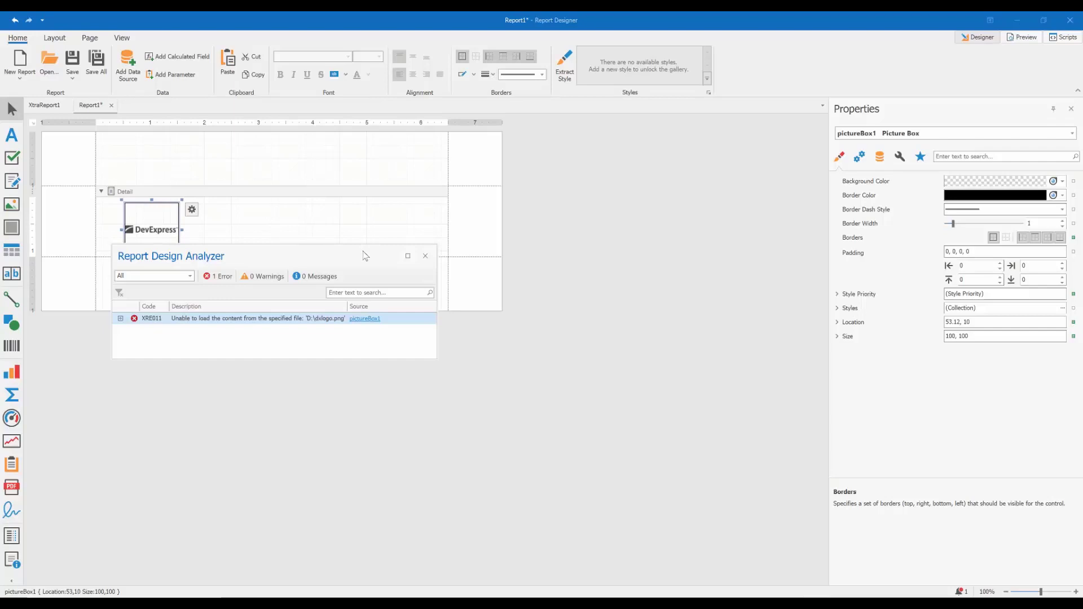
- Preview Report1, showing an empty picture box with one error flagged
{"action": "left_click", "coordinate": [1023, 36]}
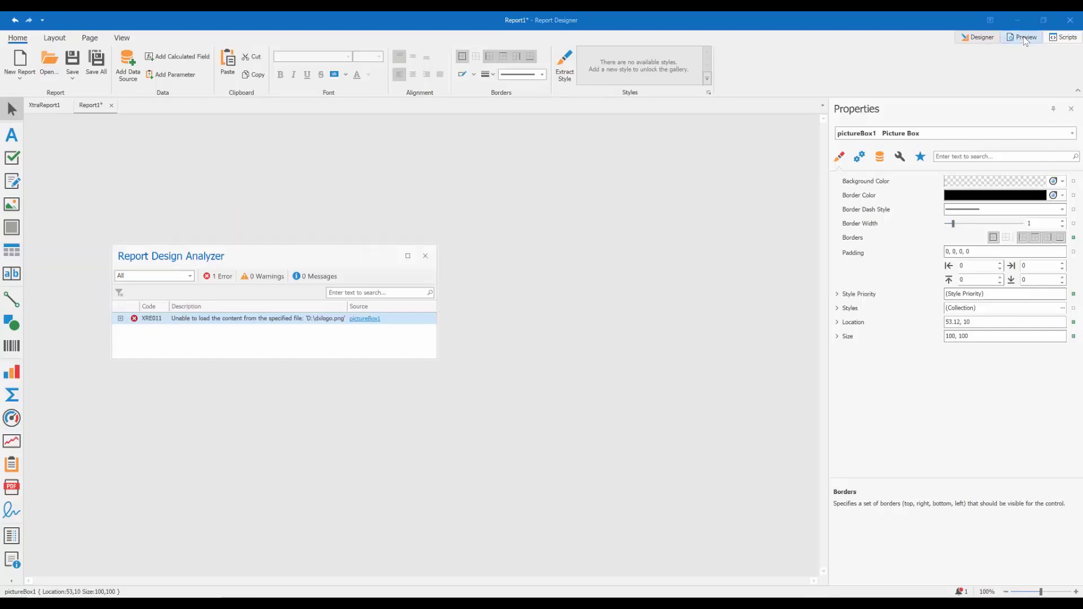
{"action": "left_click", "coordinate": [1025, 36]}
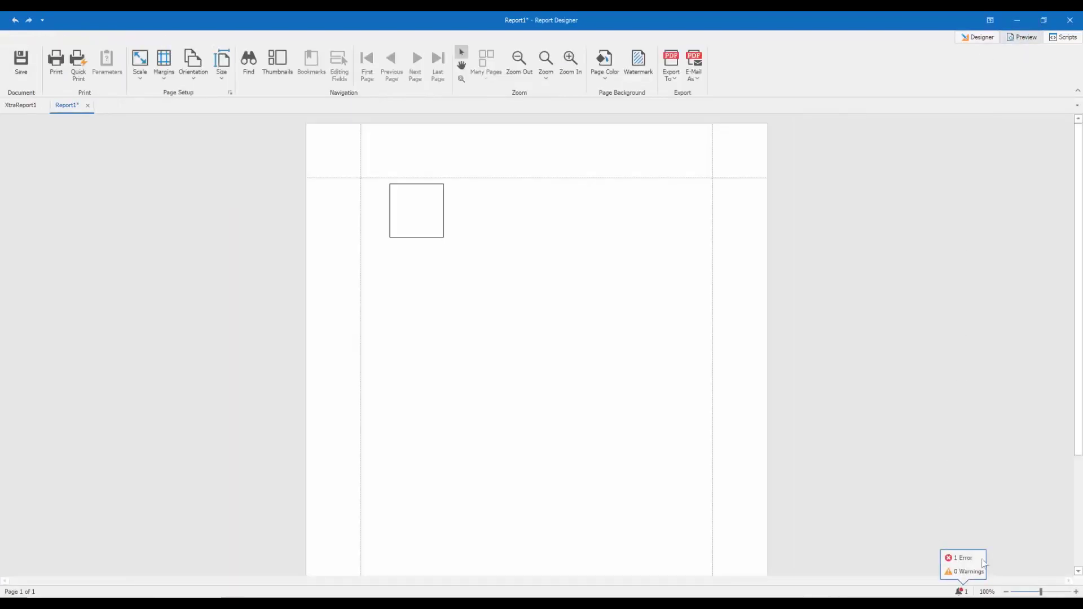